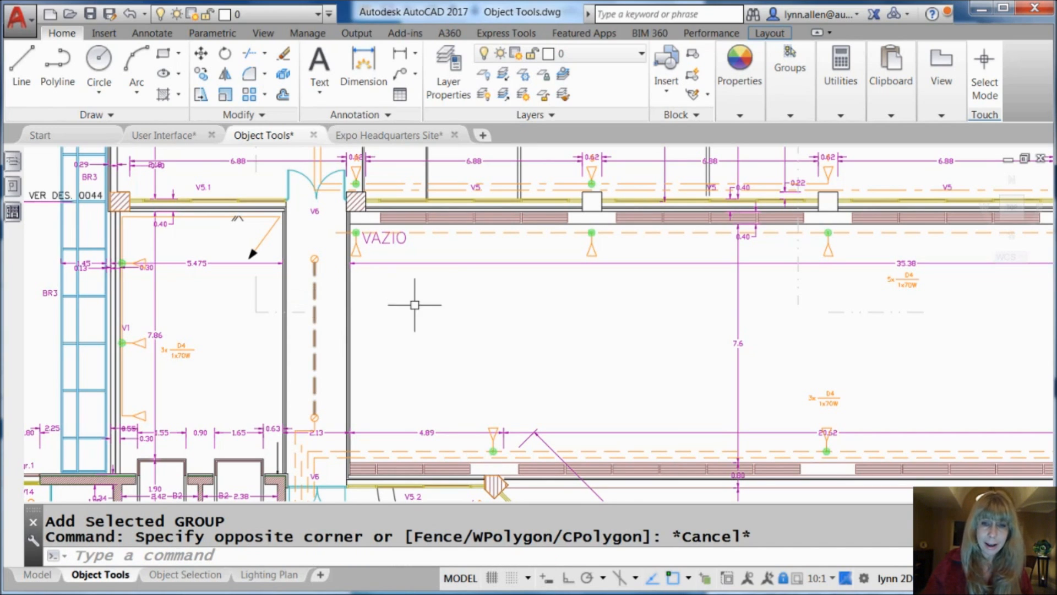
{"action": "mouse_move", "coordinate": [315, 313]}
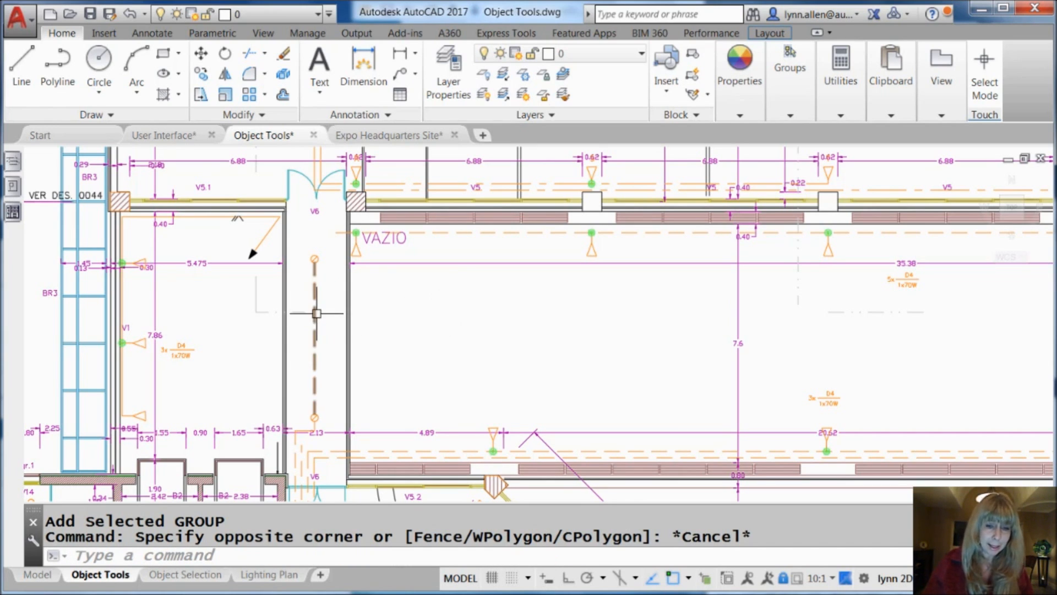
{"action": "mouse_move", "coordinate": [315, 313]}
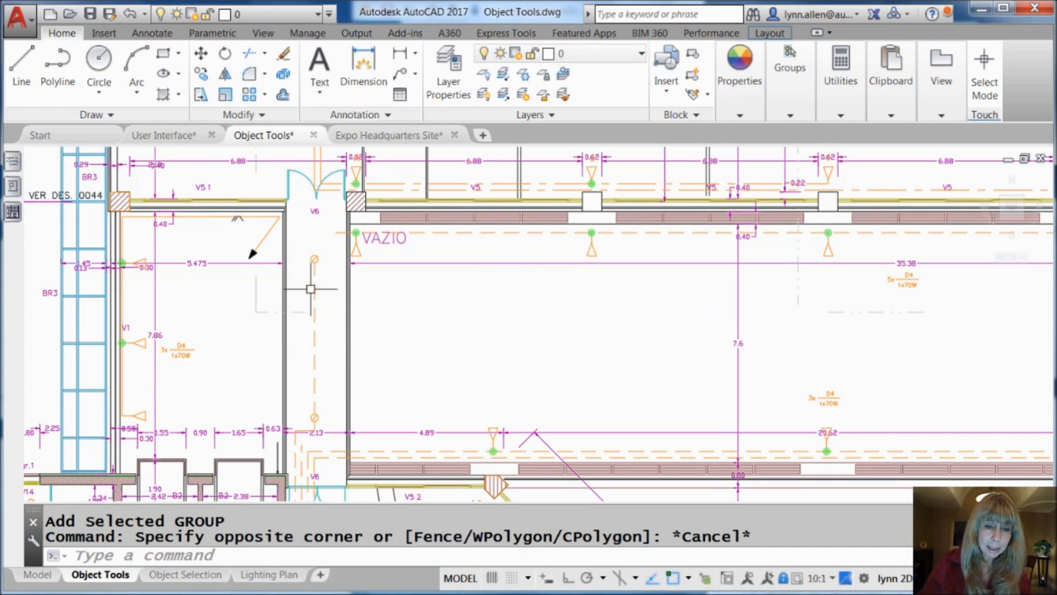
Step: Use Add Selected on the dashed Illumination polyline to start a matching new polyline
{"action": "right_click", "coordinate": [313, 290]}
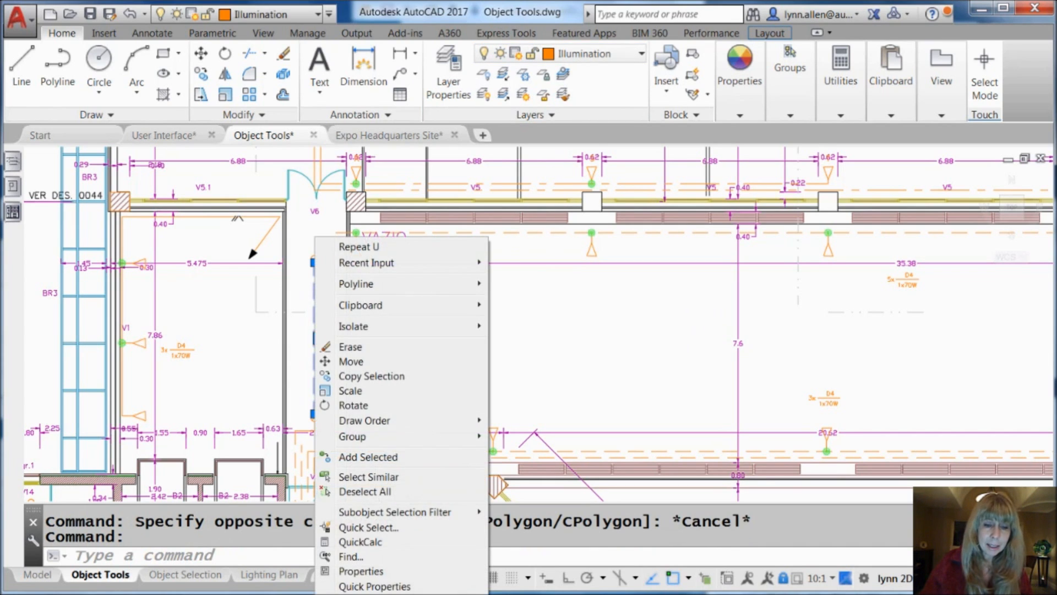
{"action": "mouse_move", "coordinate": [368, 457]}
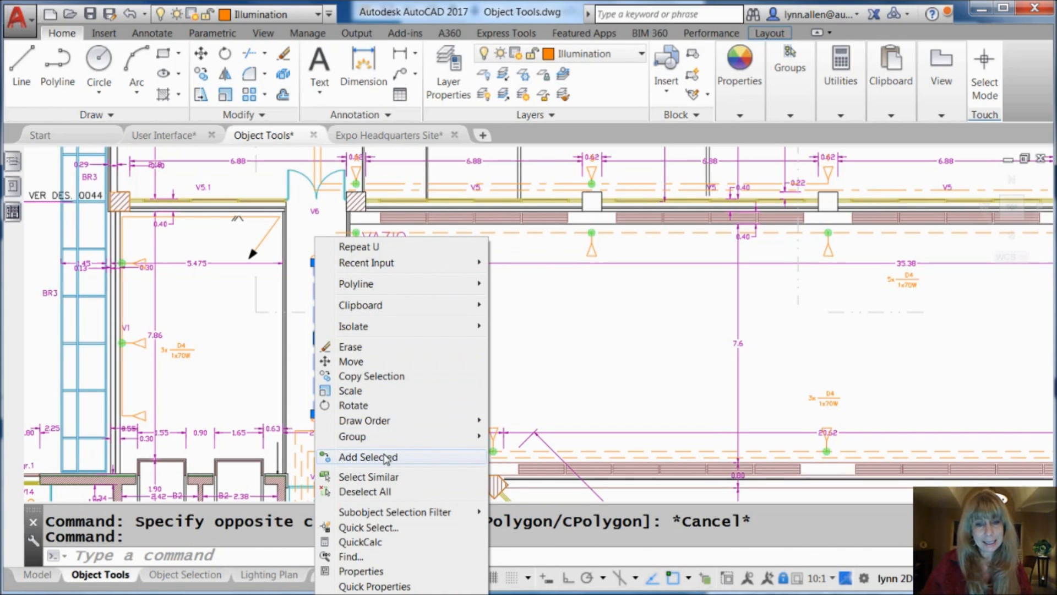
{"action": "left_click", "coordinate": [367, 456]}
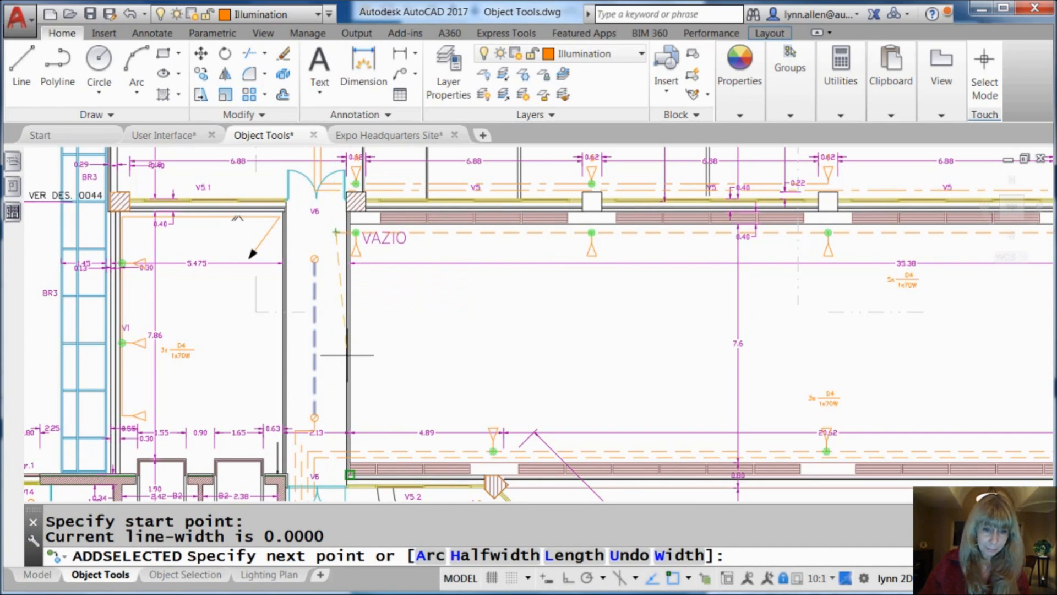
{"action": "mouse_move", "coordinate": [321, 445]}
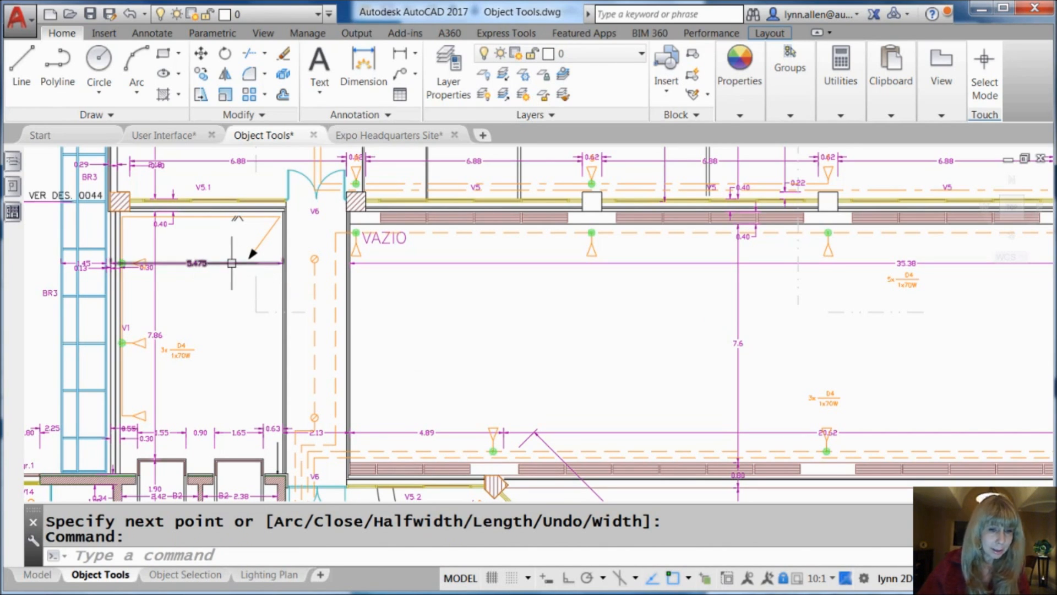
Step: Add a 1.975 linear dimension across the doorway using Add Selected on the 5.475 dimension
{"action": "right_click", "coordinate": [195, 263]}
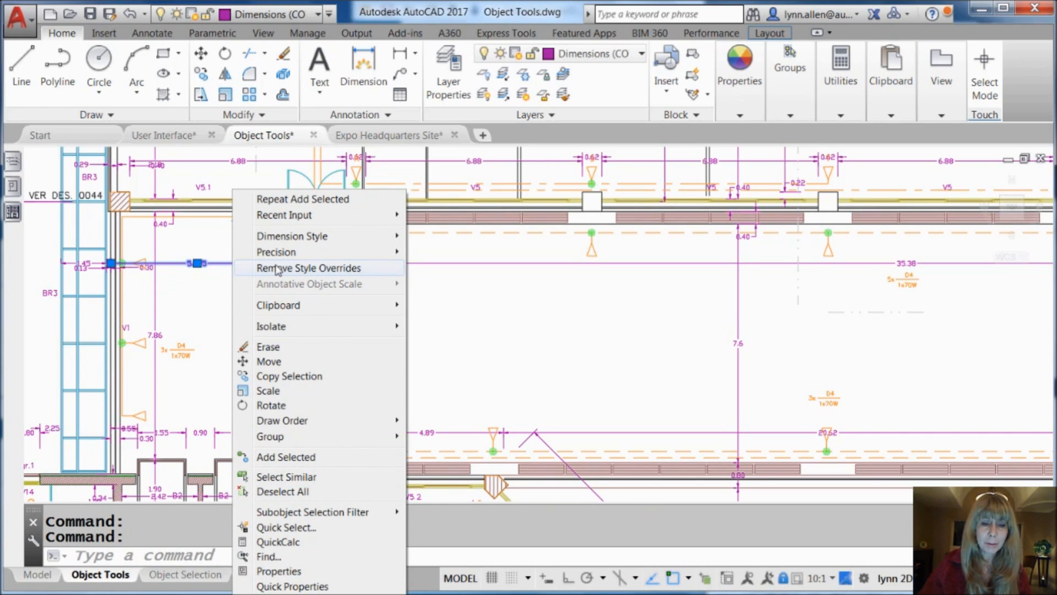
{"action": "mouse_move", "coordinate": [472, 323]}
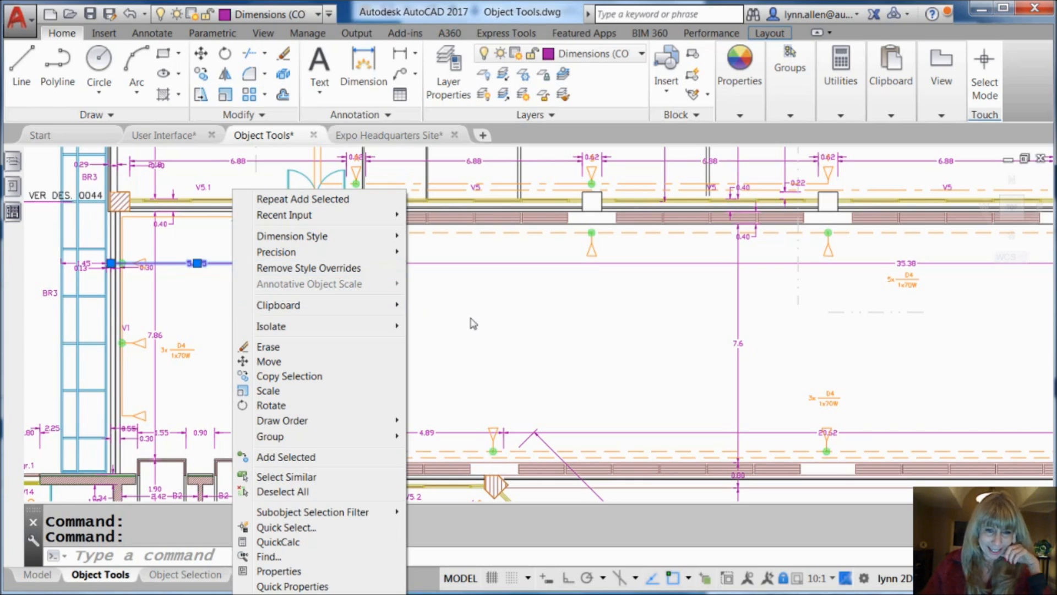
{"action": "mouse_move", "coordinate": [476, 336]}
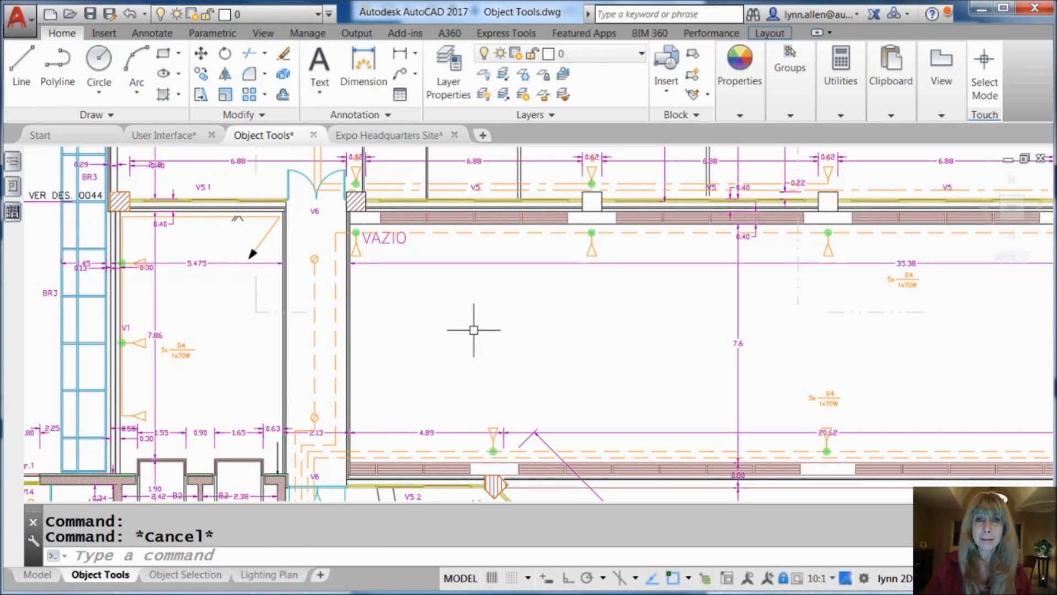
{"action": "mouse_move", "coordinate": [463, 331]}
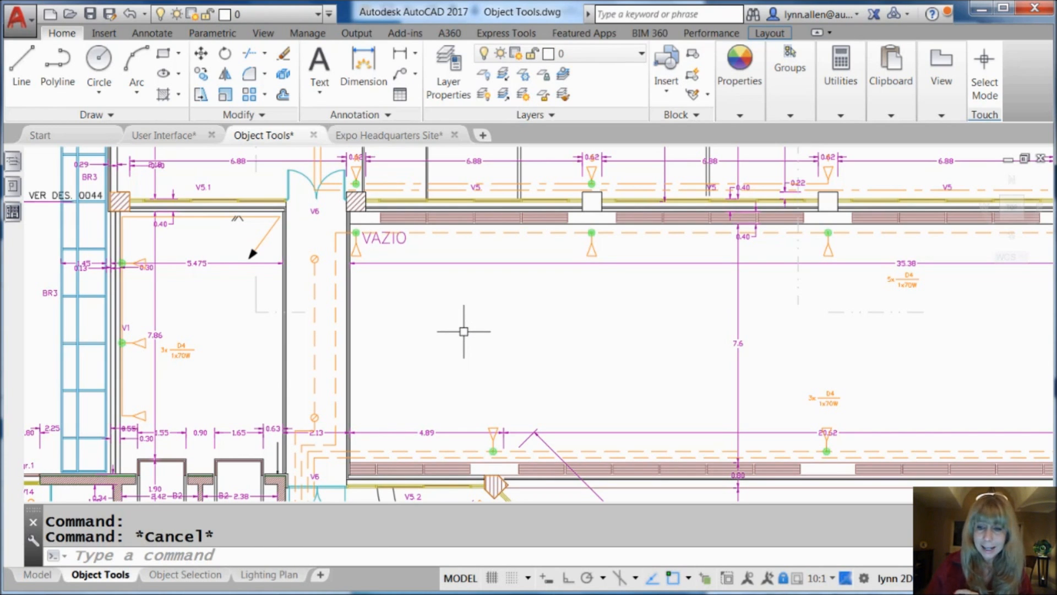
{"action": "mouse_move", "coordinate": [546, 323]}
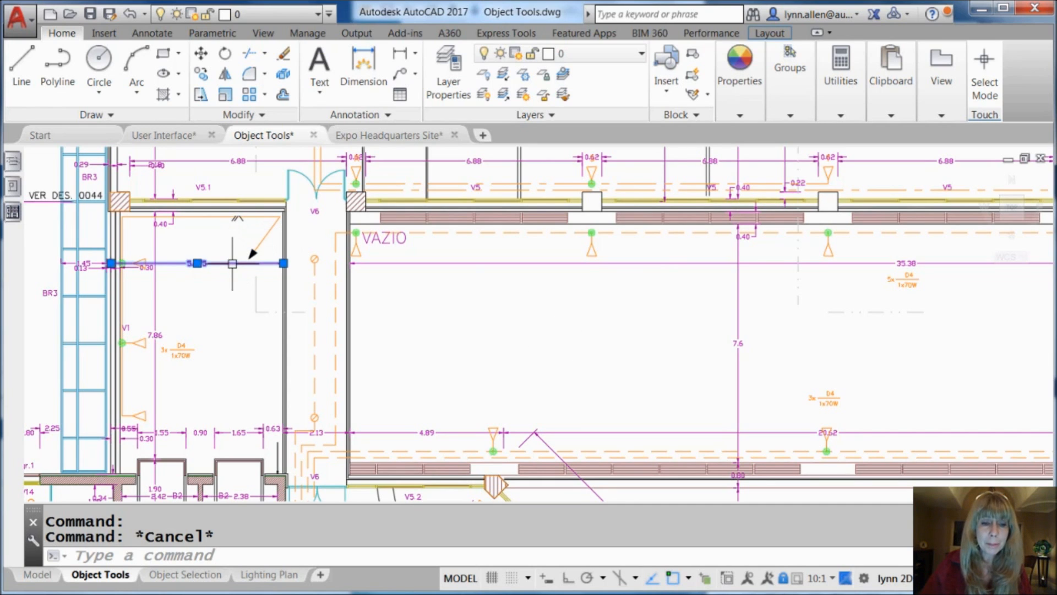
{"action": "right_click", "coordinate": [232, 263]}
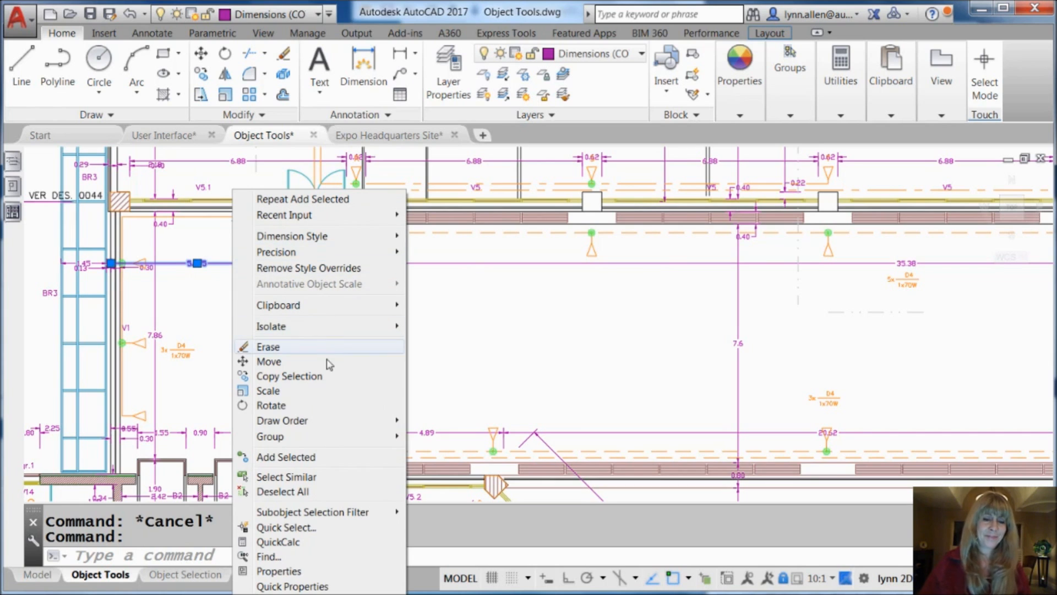
{"action": "left_click", "coordinate": [285, 457]}
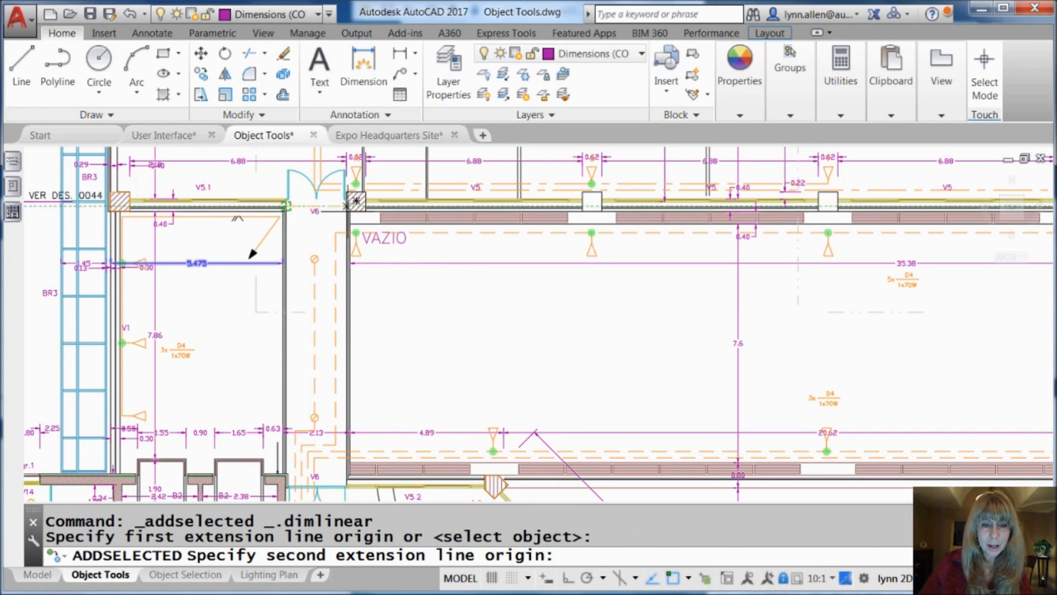
{"action": "left_click", "coordinate": [412, 293]}
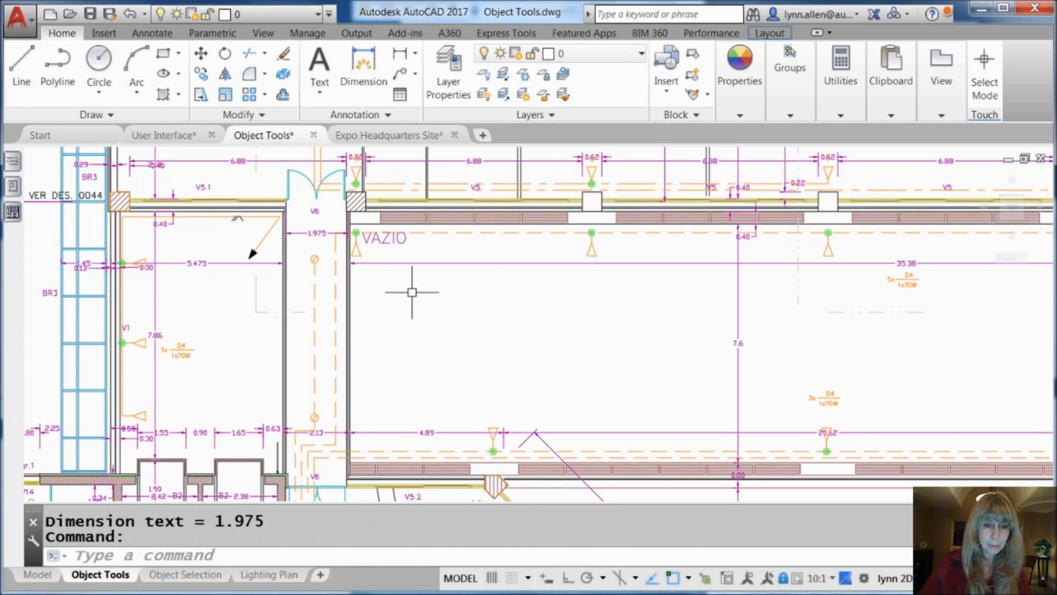
{"action": "mouse_move", "coordinate": [459, 376]}
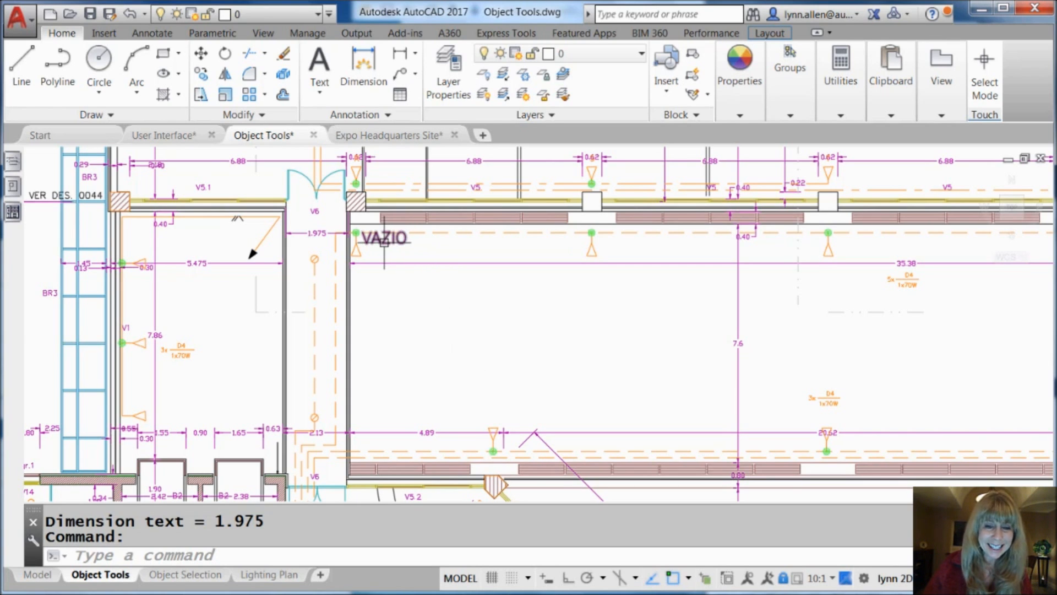
Step: Add single-line text 'MORE TEX' matching the VAZIO label via Add Selected
{"action": "right_click", "coordinate": [384, 238]}
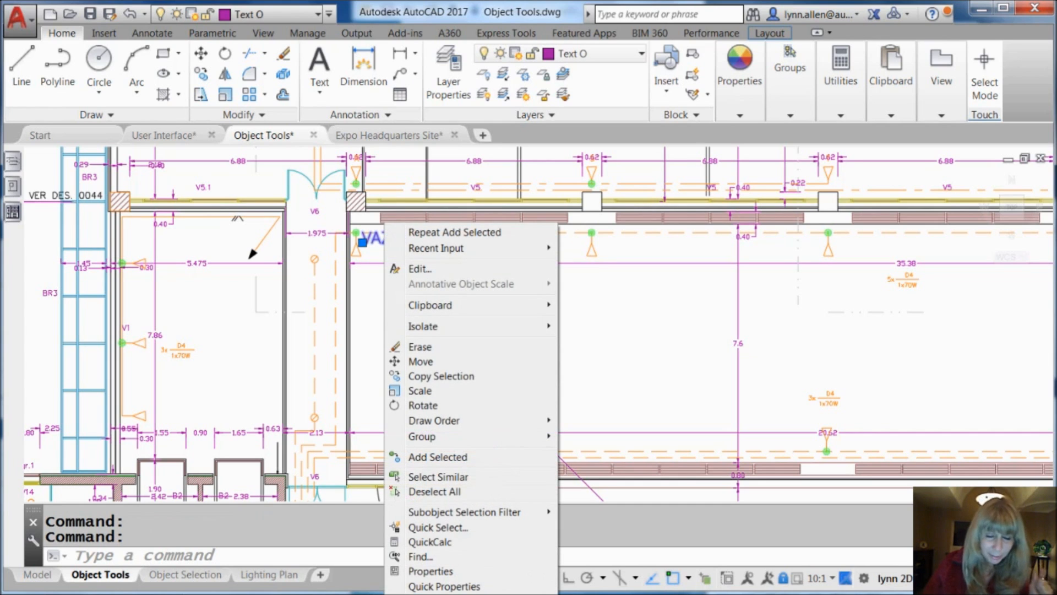
{"action": "mouse_move", "coordinate": [451, 451]}
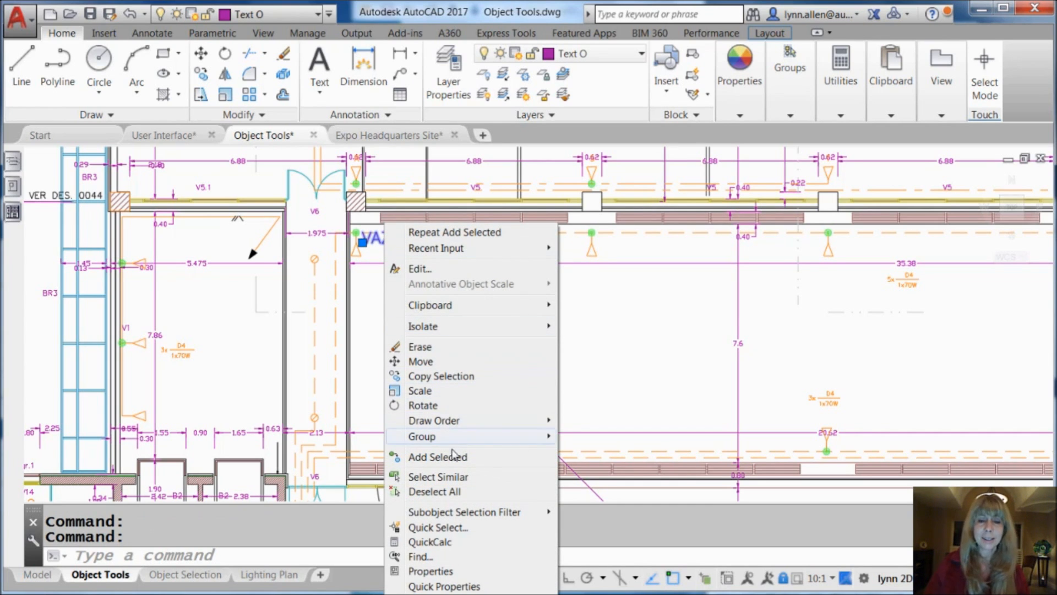
{"action": "left_click", "coordinate": [436, 456]}
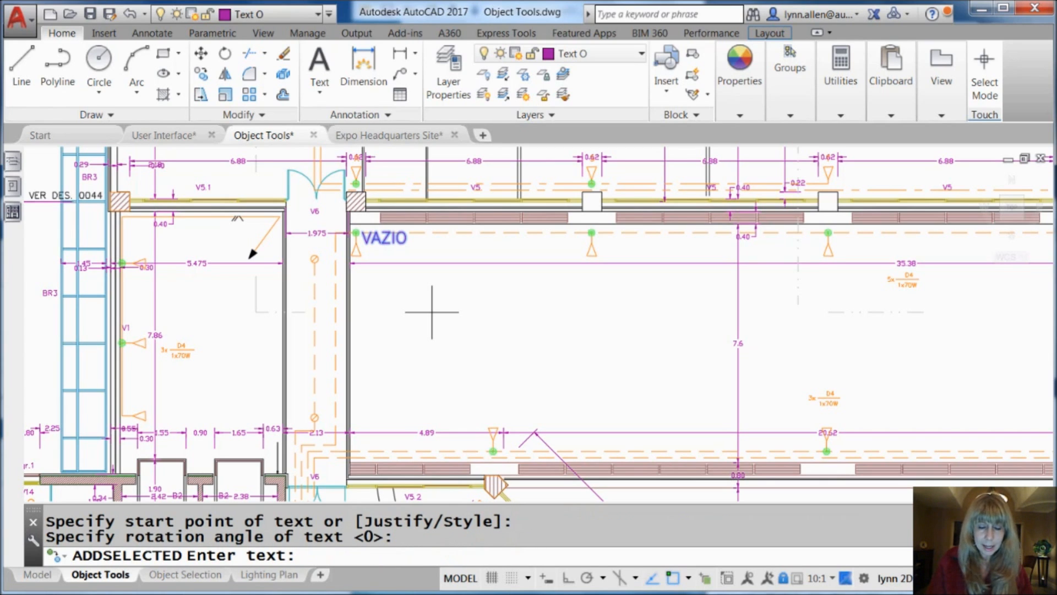
{"action": "type", "text": "MORE TEX"}
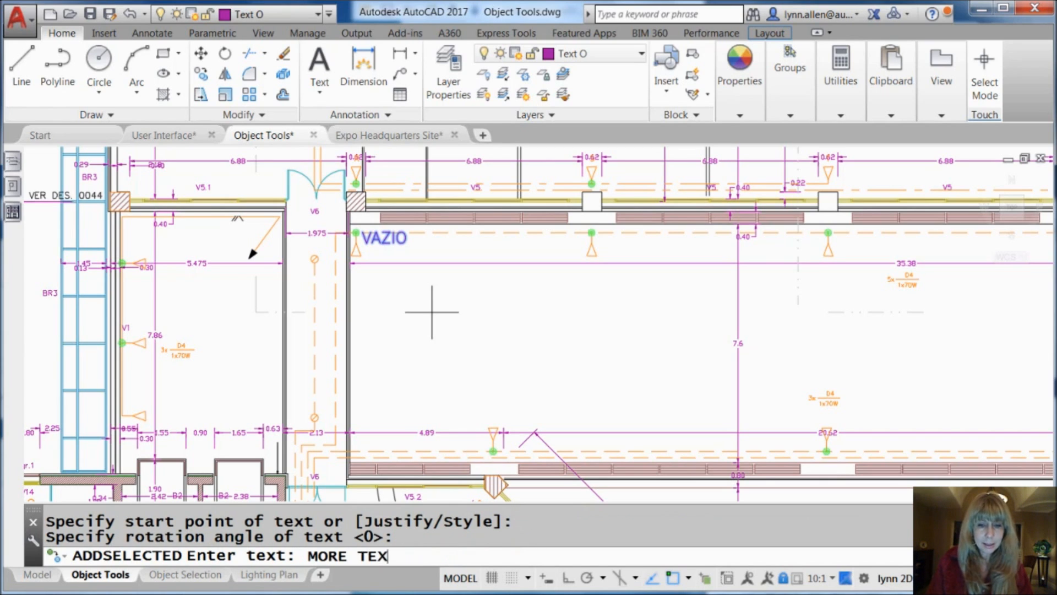
{"action": "key", "text": "enter"}
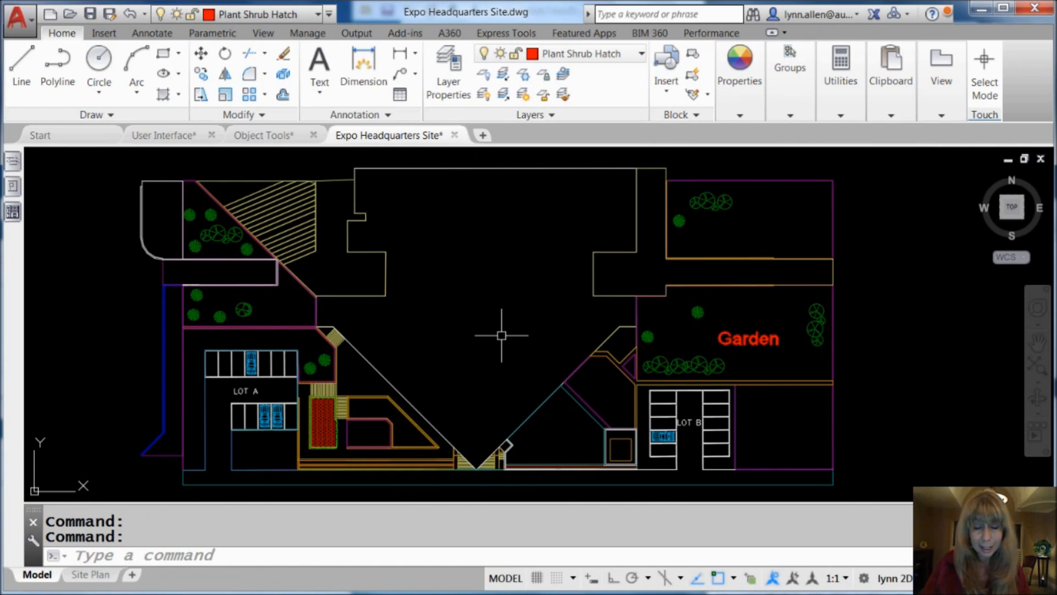
{"action": "mouse_move", "coordinate": [468, 350]}
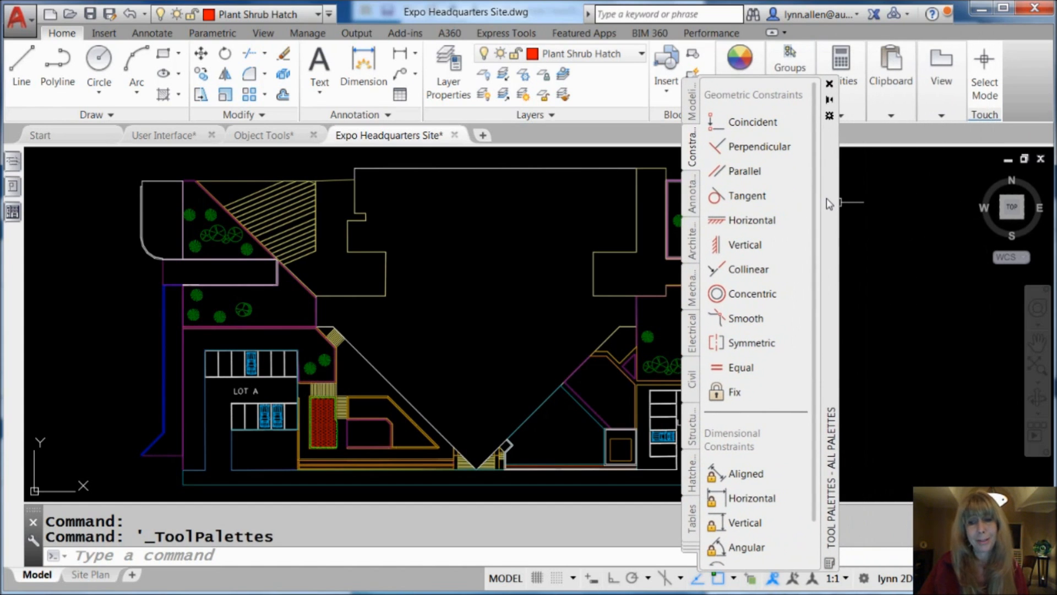
{"action": "mouse_move", "coordinate": [778, 128]}
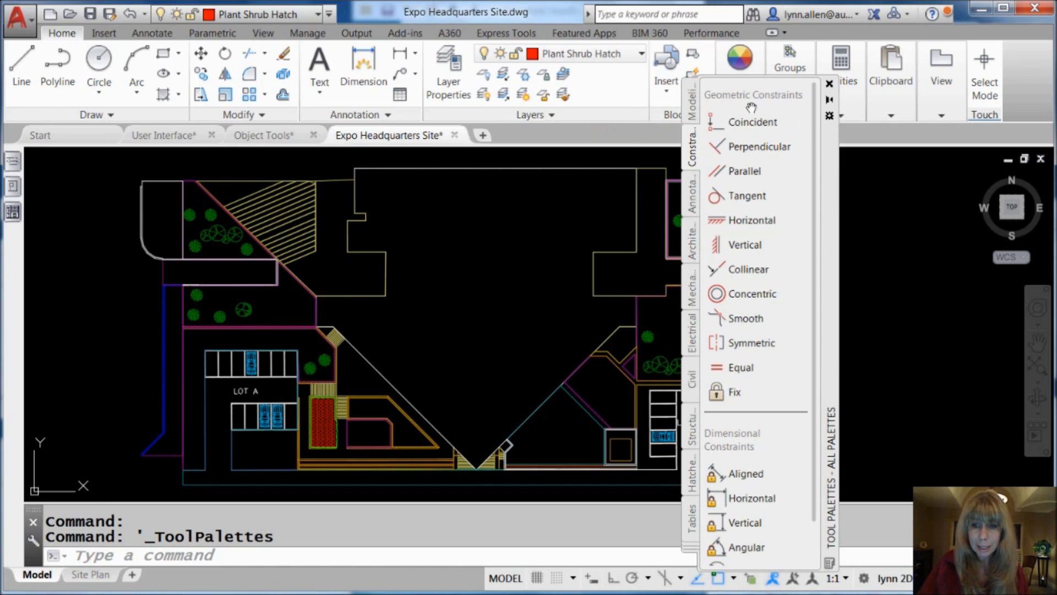
Step: Create a new blank tool palette with the default name New Palette
{"action": "right_click", "coordinate": [751, 108]}
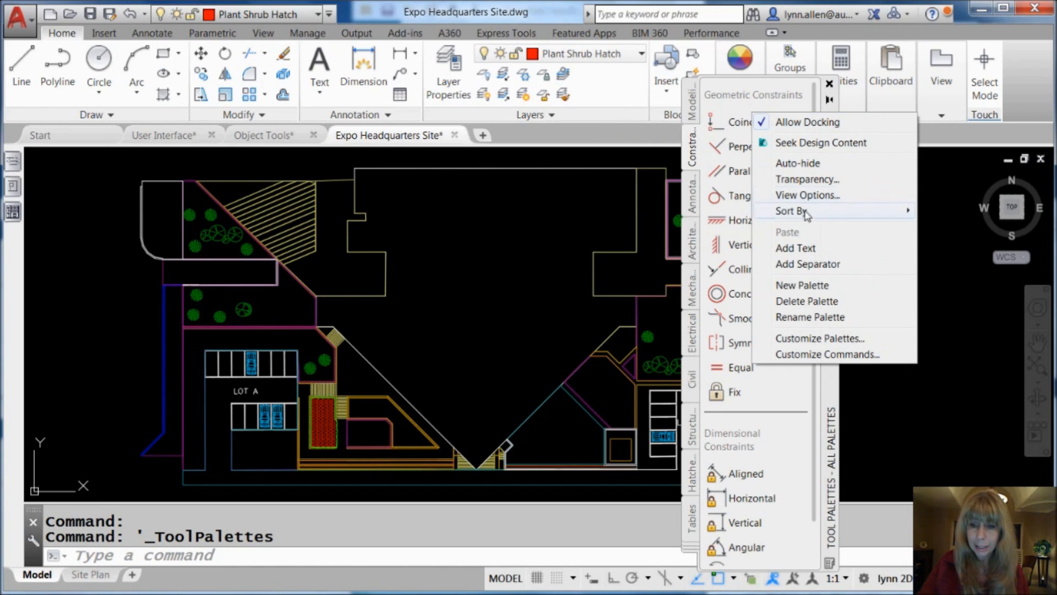
{"action": "left_click", "coordinate": [801, 285]}
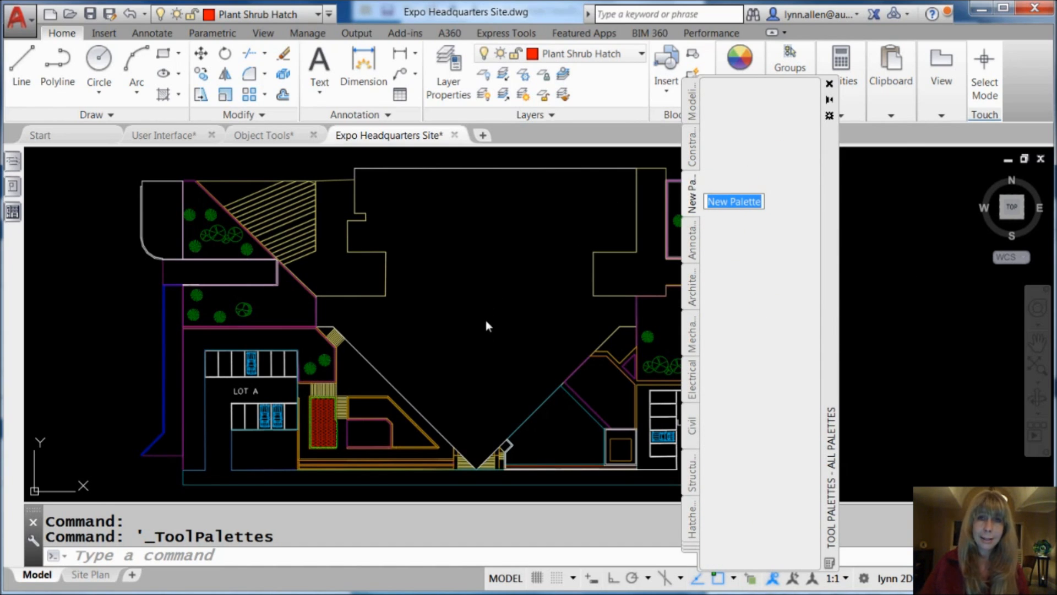
{"action": "mouse_move", "coordinate": [411, 361]}
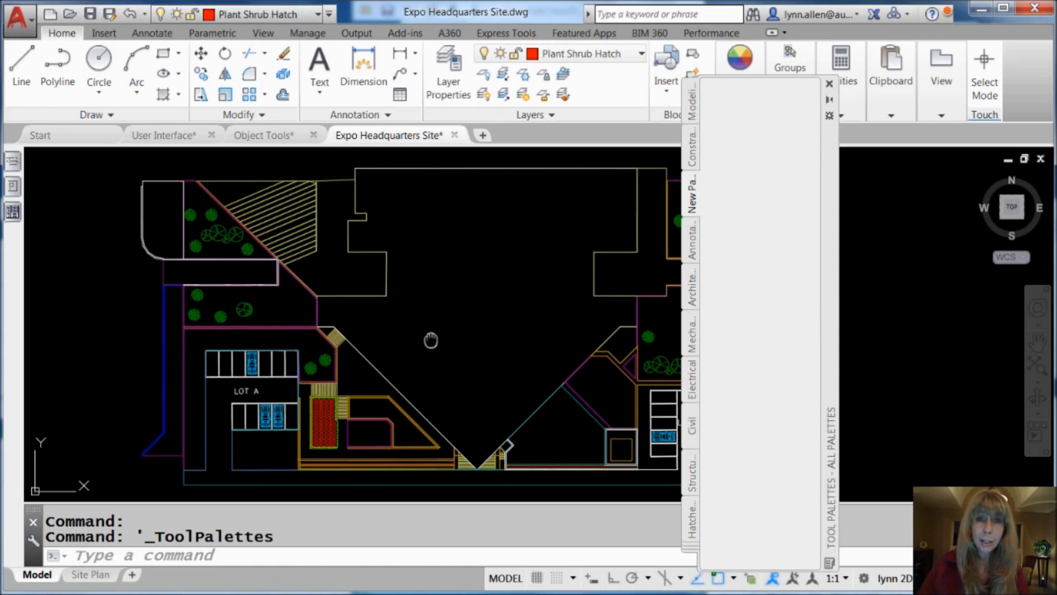
{"action": "left_click_drag", "start_coordinate": [432, 340], "coordinate": [465, 251]}
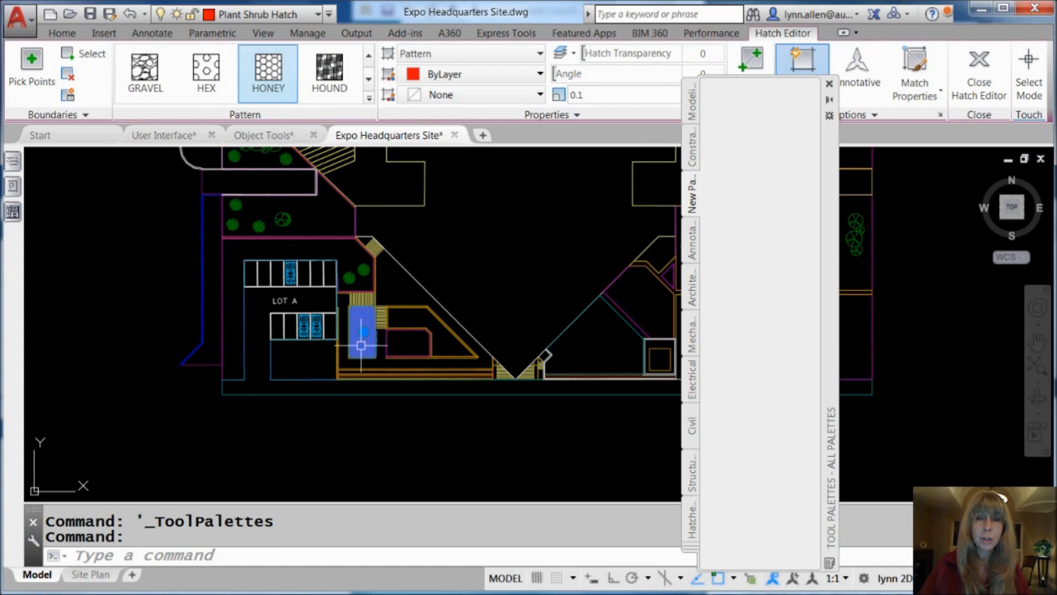
Step: Add the red HONEY hatch to the new palette as a tool
{"action": "left_click", "coordinate": [360, 331]}
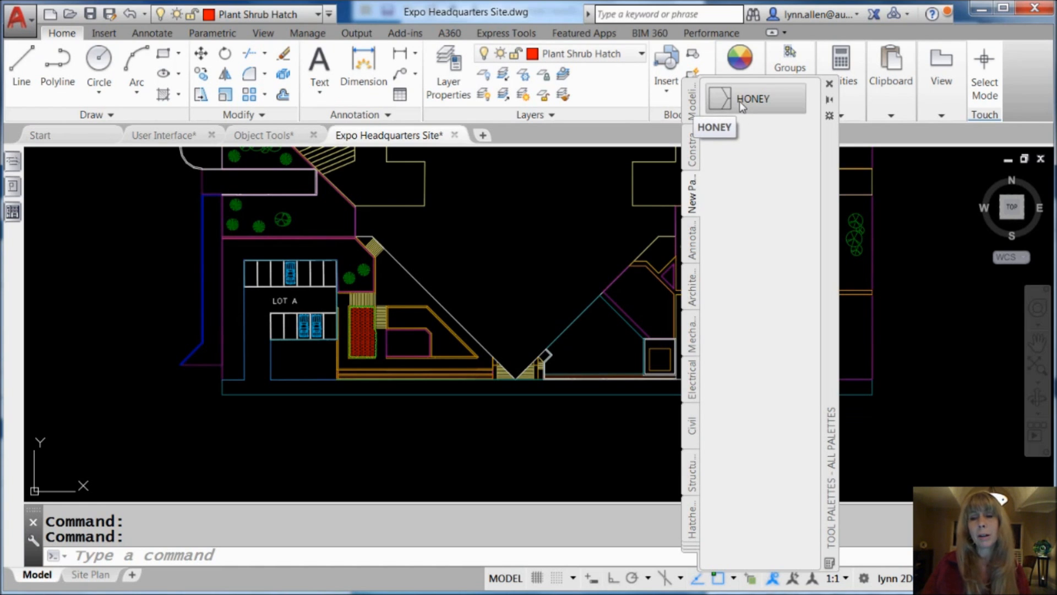
{"action": "right_click", "coordinate": [752, 99]}
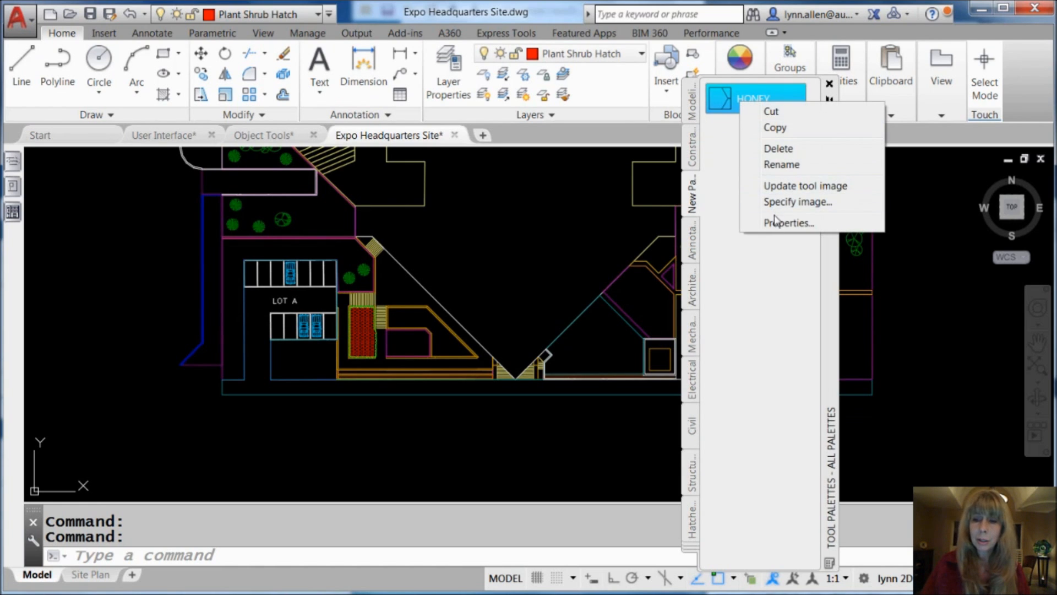
{"action": "left_click", "coordinate": [788, 223]}
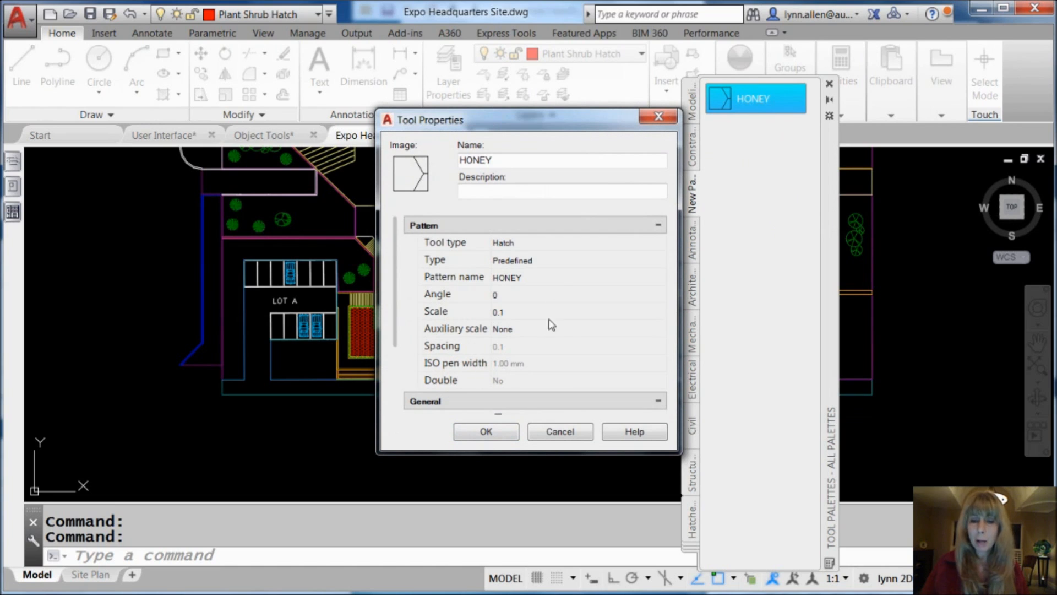
Step: Rename the HONEY hatch tool to HONEYCOMB in its properties
{"action": "left_click", "coordinate": [562, 159]}
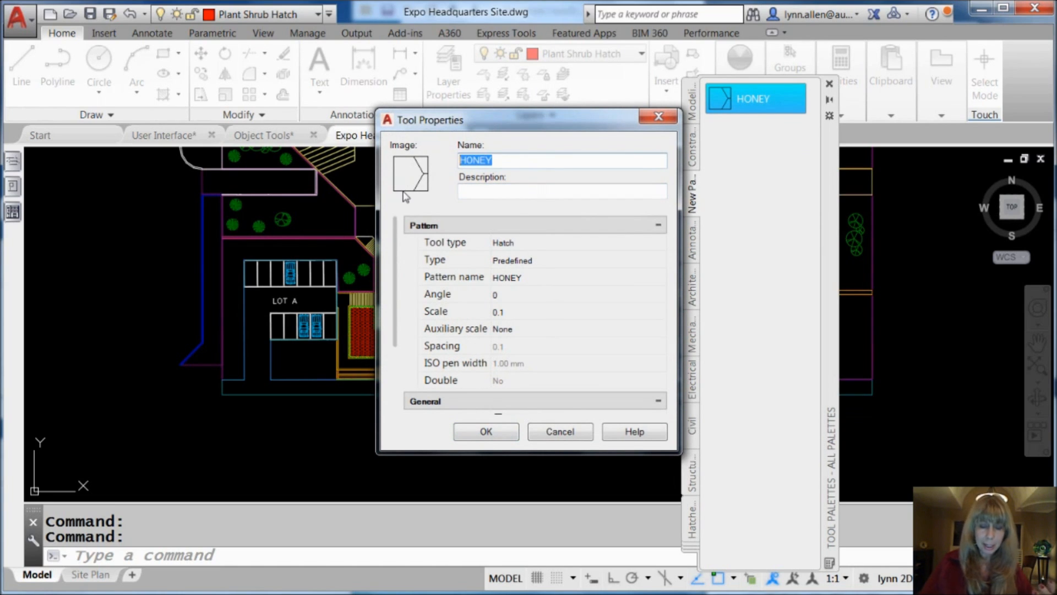
{"action": "left_click", "coordinate": [561, 160]}
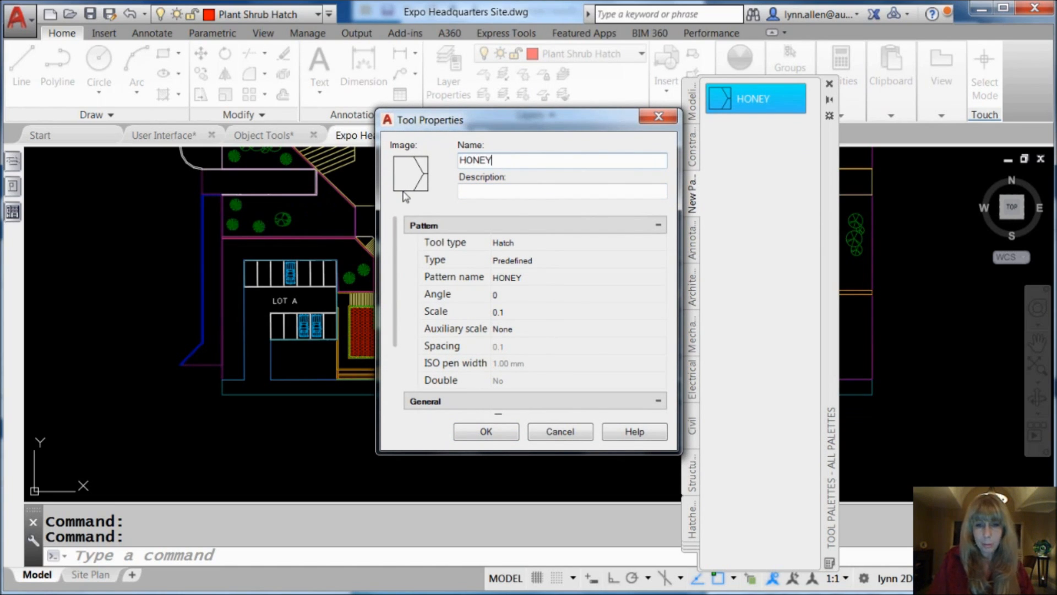
{"action": "type", "text": "COMB"}
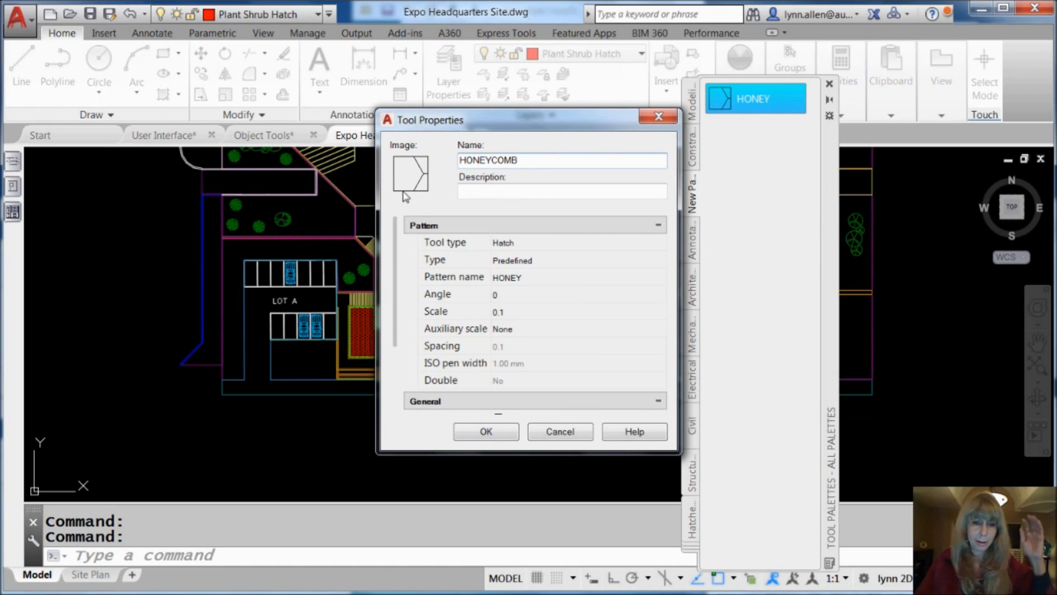
{"action": "mouse_move", "coordinate": [478, 232]}
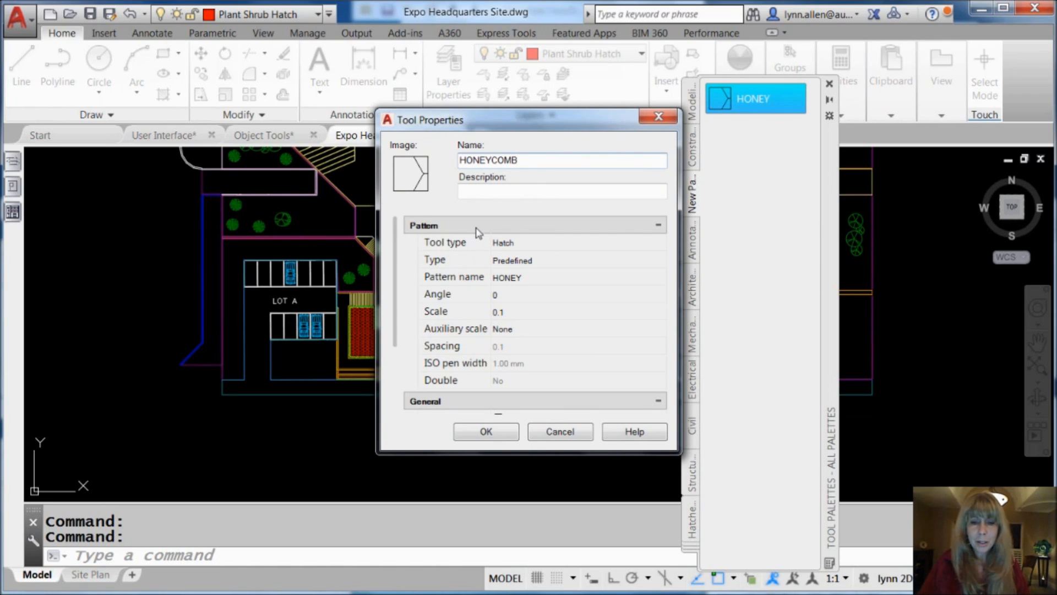
{"action": "mouse_move", "coordinate": [514, 294]}
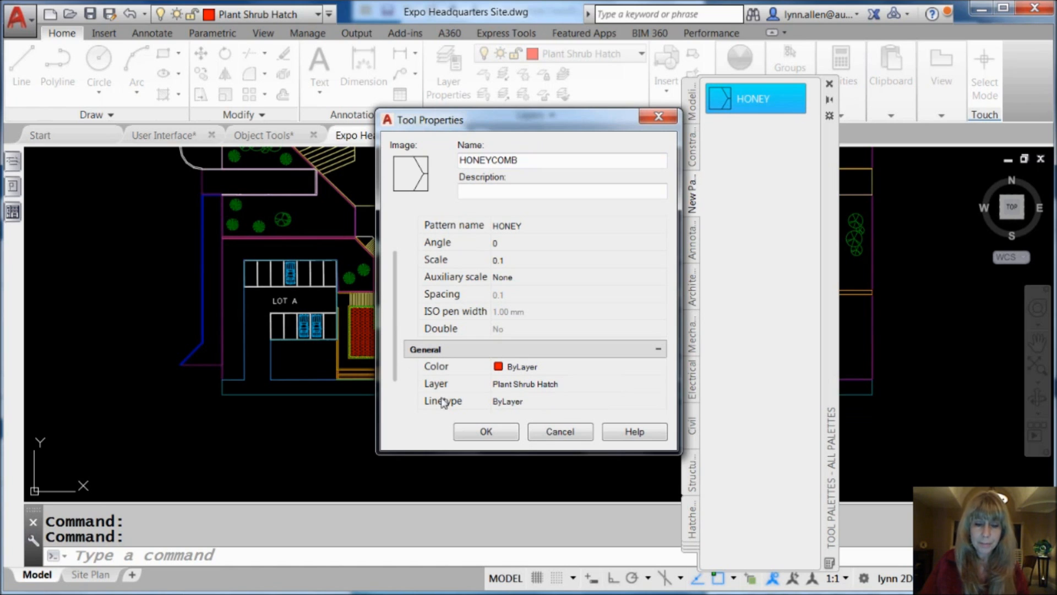
{"action": "left_click", "coordinate": [484, 431]}
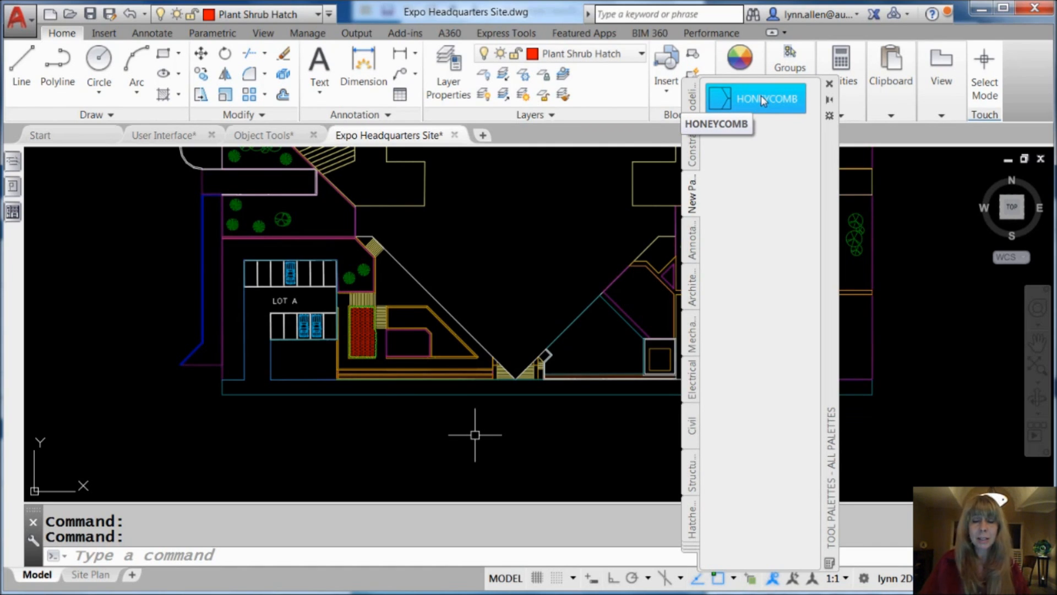
Step: Hatch the rounded planter beside Lot A using the HONEYCOMB palette tool
{"action": "left_click", "coordinate": [753, 98]}
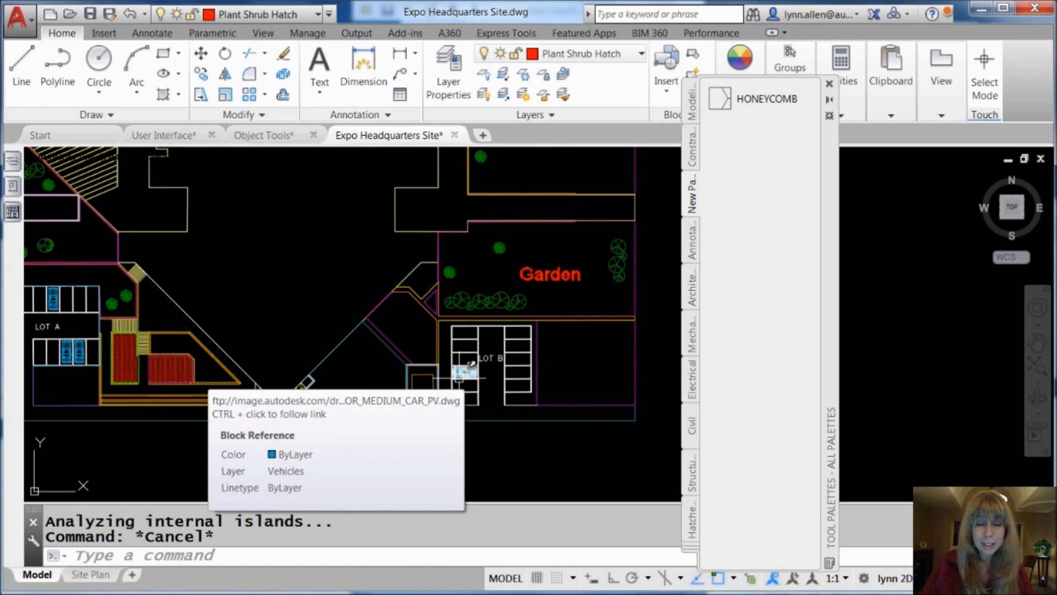
Step: Add the 2-DOOR_MEDIUM_CAR_PV block from LOT B to the palette and insert more cars
{"action": "left_click", "coordinate": [466, 374]}
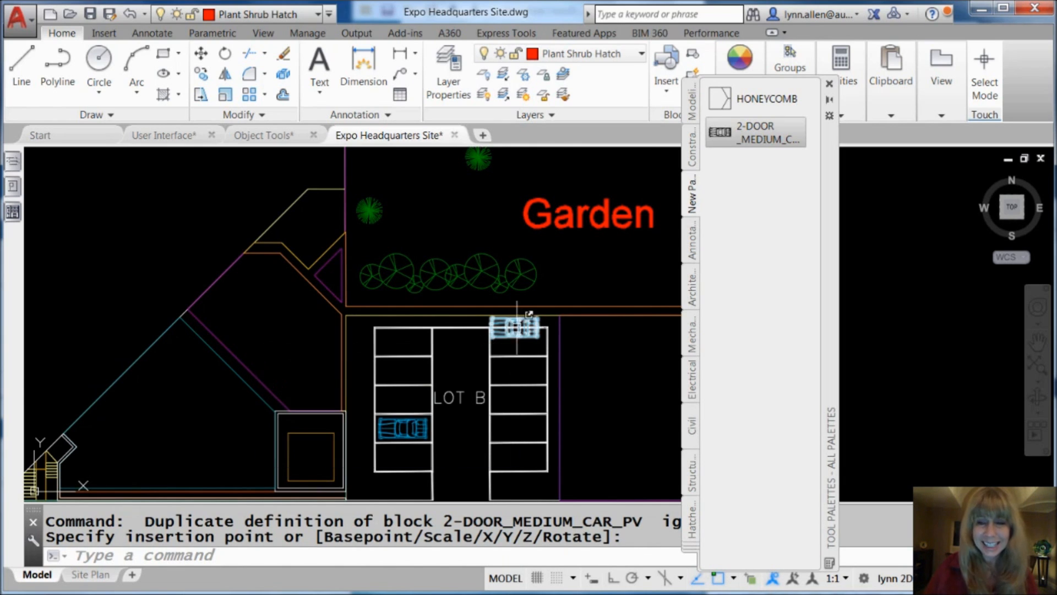
{"action": "right_click", "coordinate": [754, 132]}
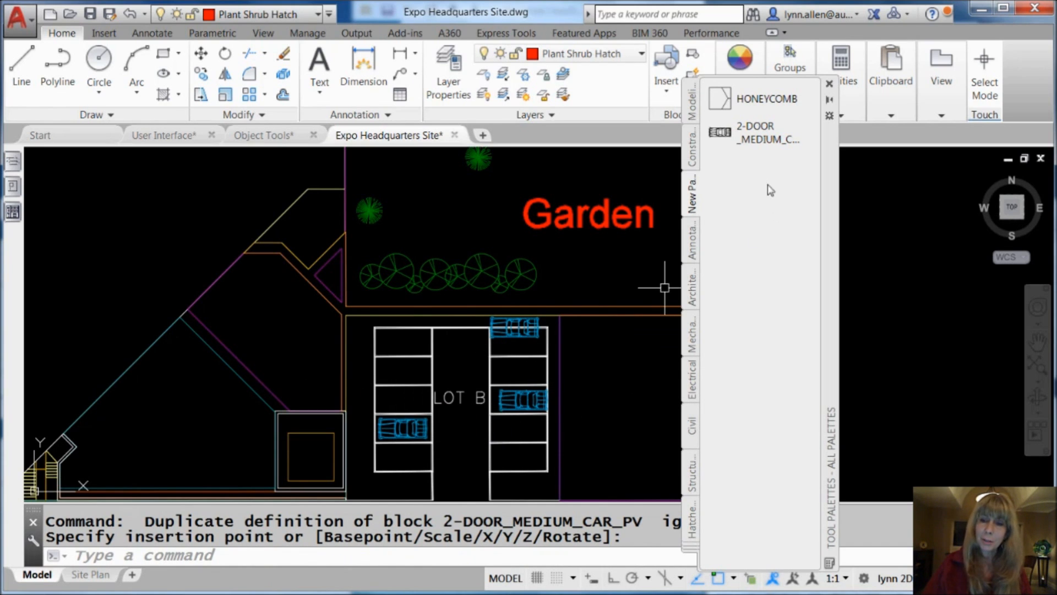
{"action": "right_click", "coordinate": [762, 132]}
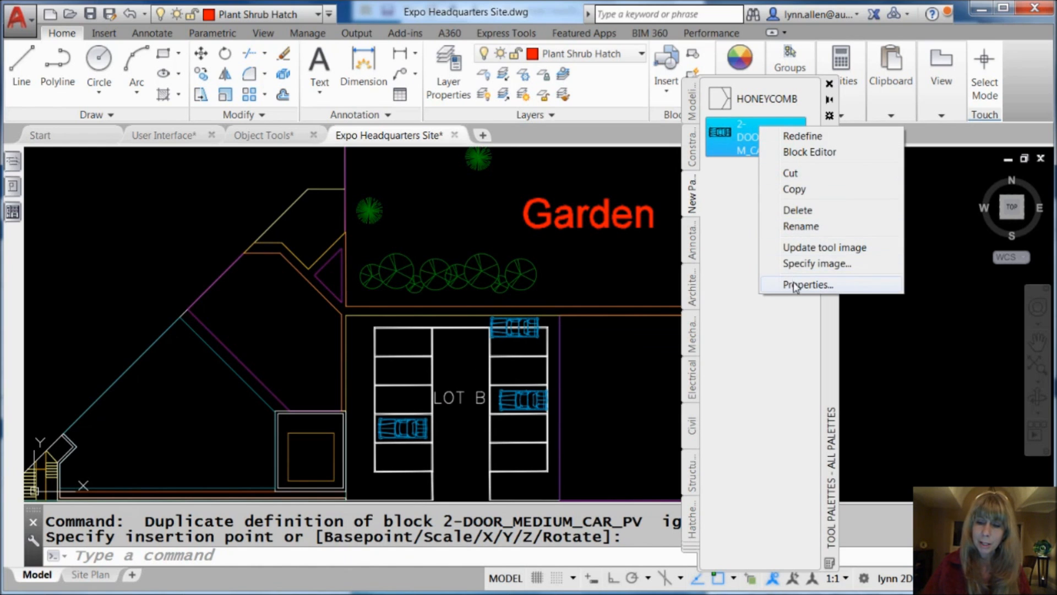
{"action": "left_click", "coordinate": [807, 284]}
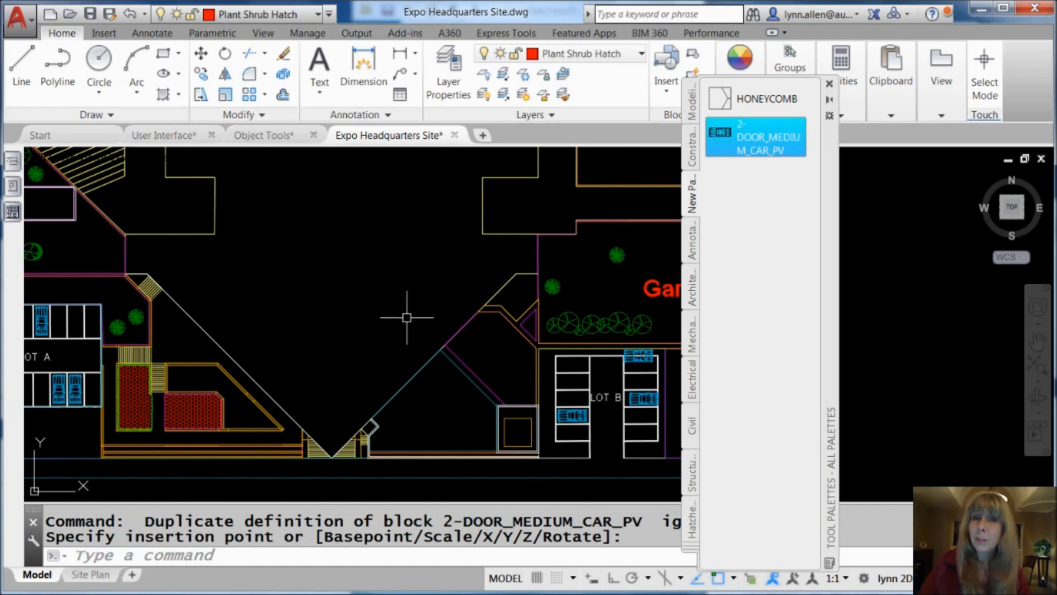
{"action": "mouse_move", "coordinate": [394, 289]}
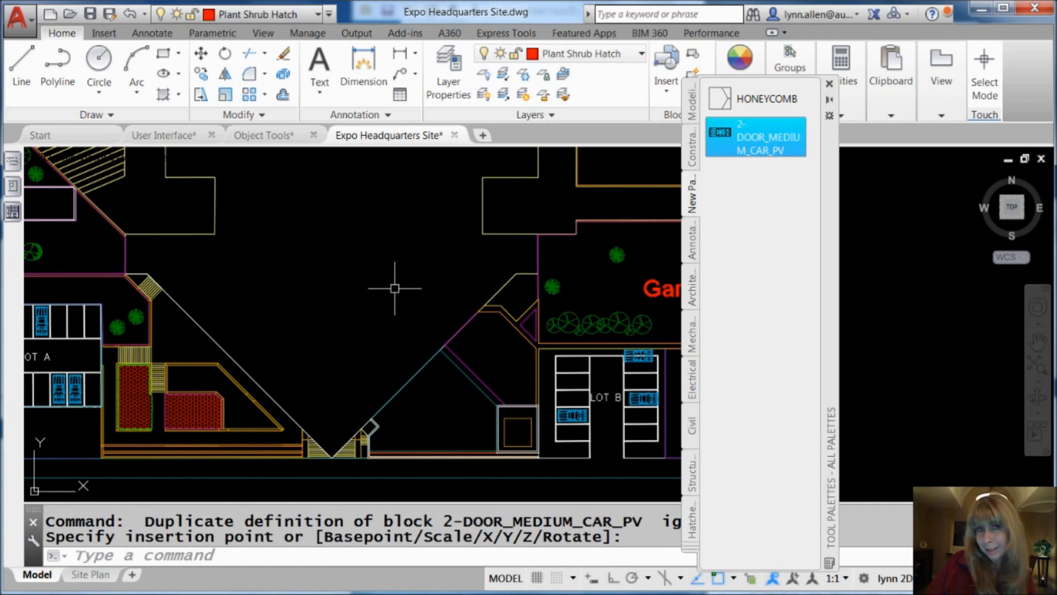